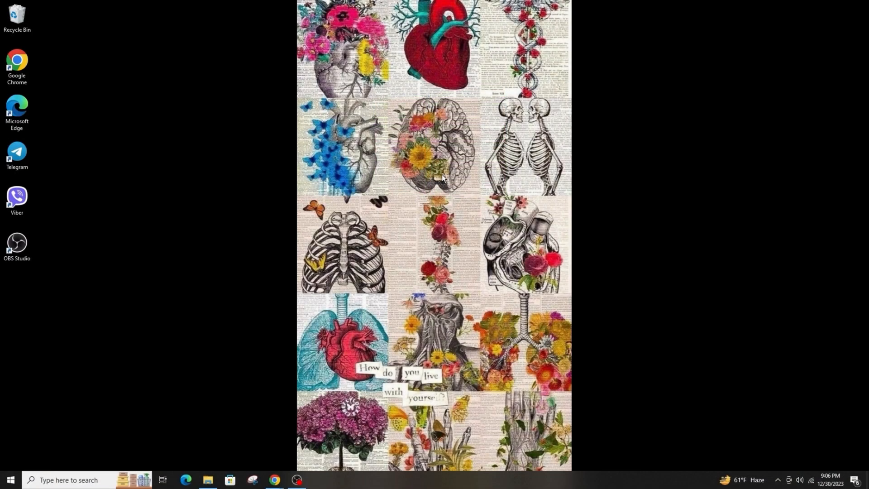
mouse_move(424, 190)
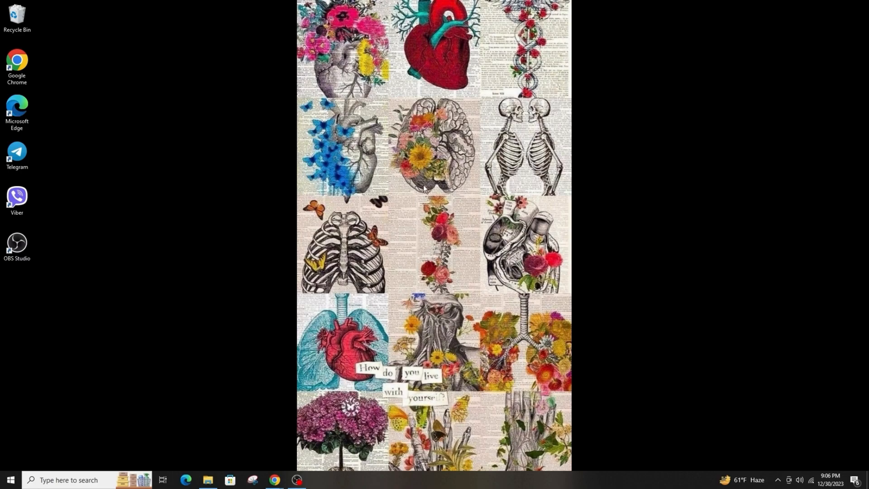
mouse_move(416, 193)
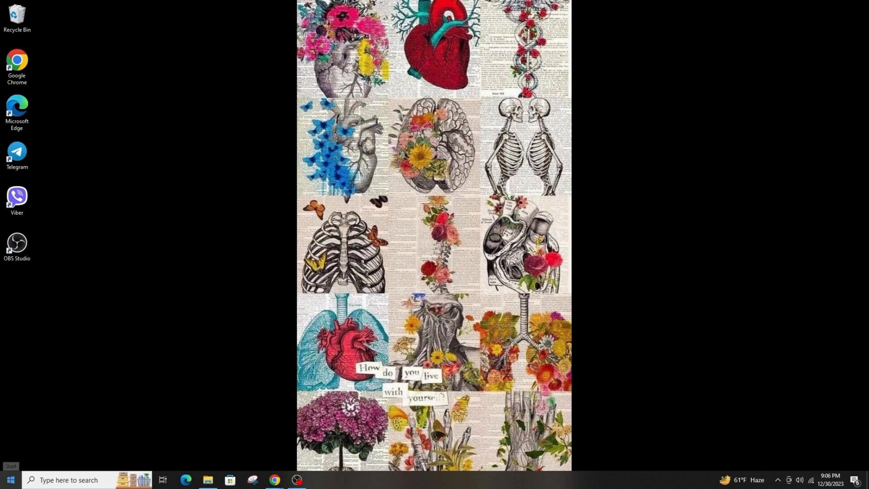
Open Task Manager and end a background Microsoft Edge process
right_click(13, 480)
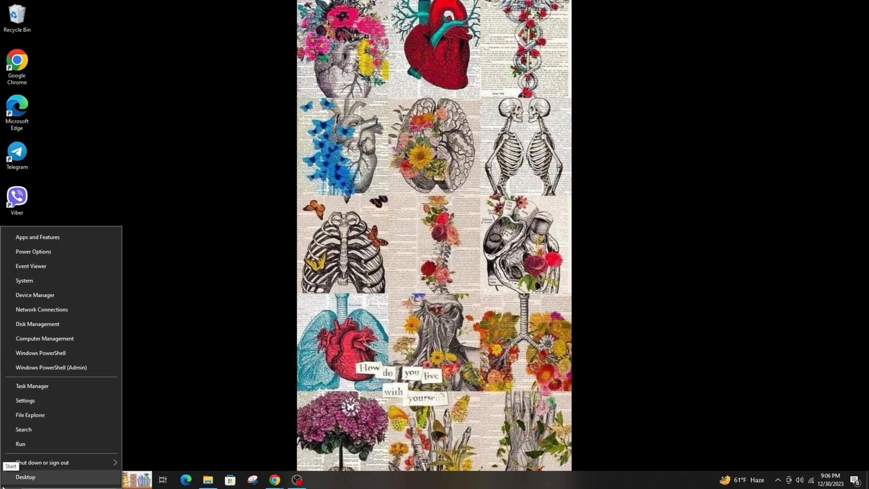
click(31, 386)
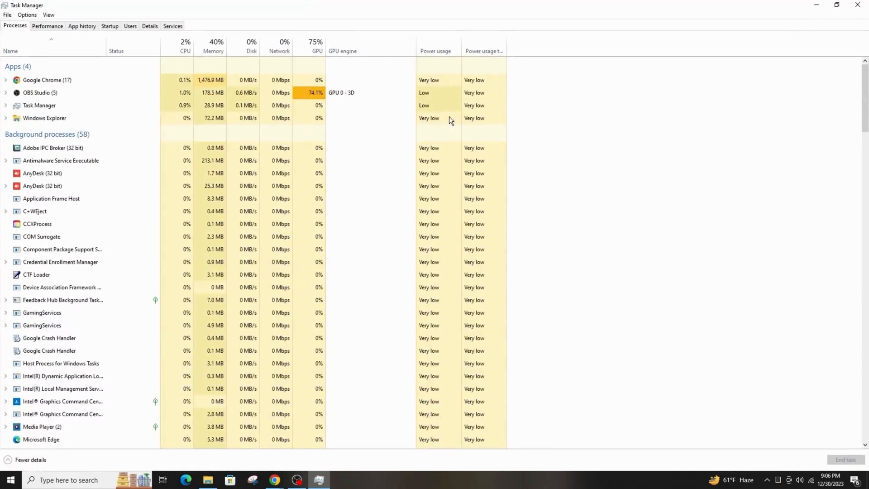
scroll(down, 3)
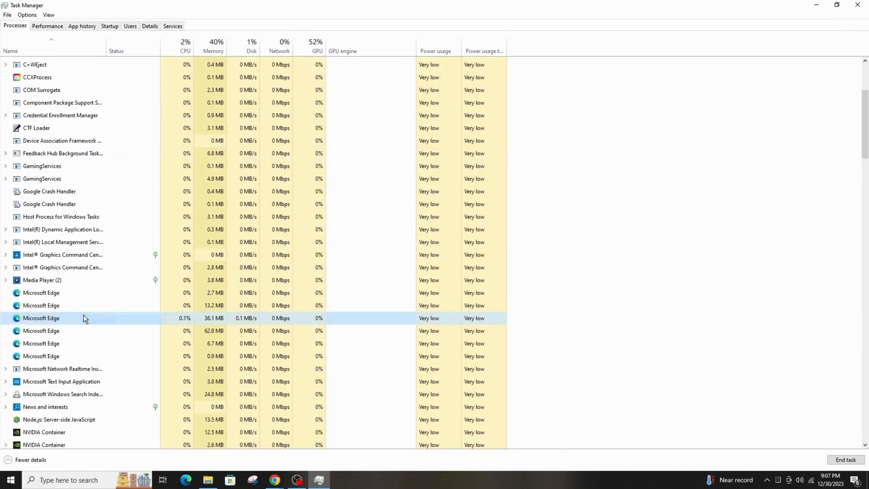
right_click(54, 318)
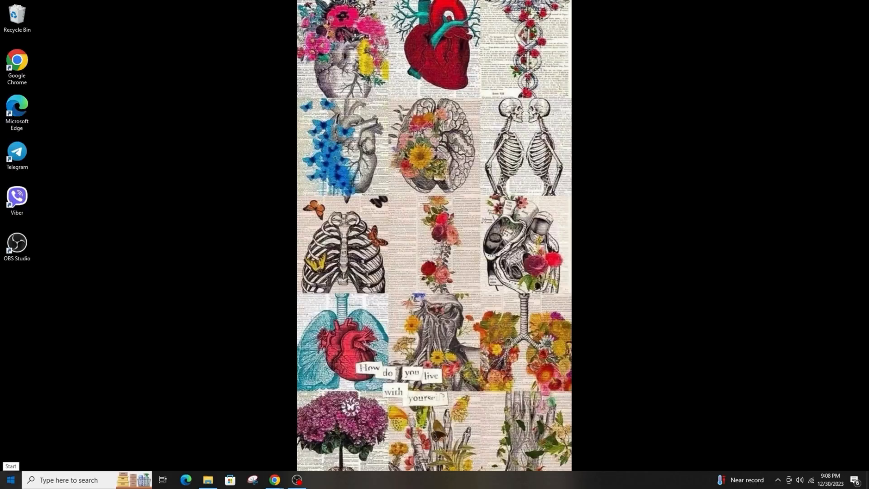
Switch off an unneeded app on the Settings Startup apps page
click(318, 481)
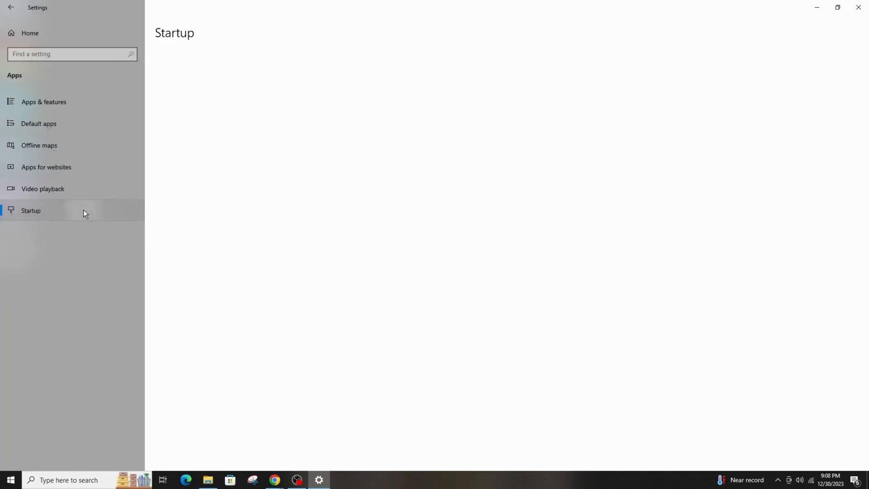
click(31, 211)
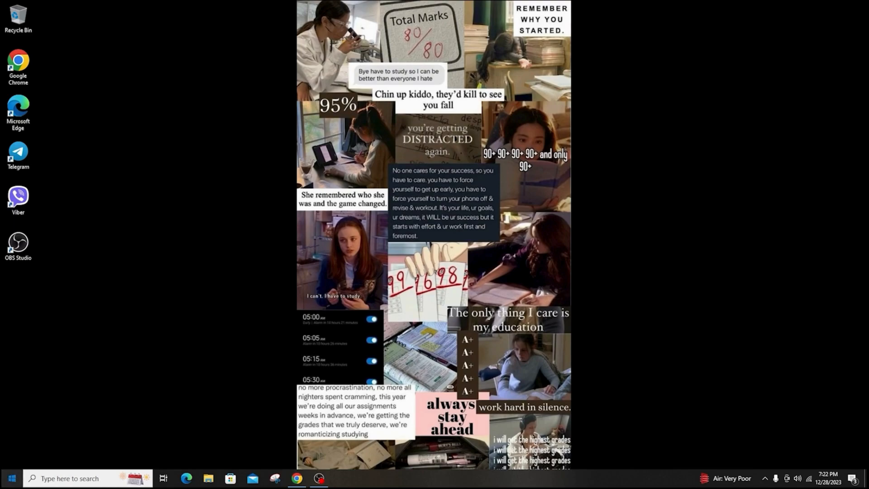
Run msconfig and set the advanced boot options to 16 processors
text(ms)
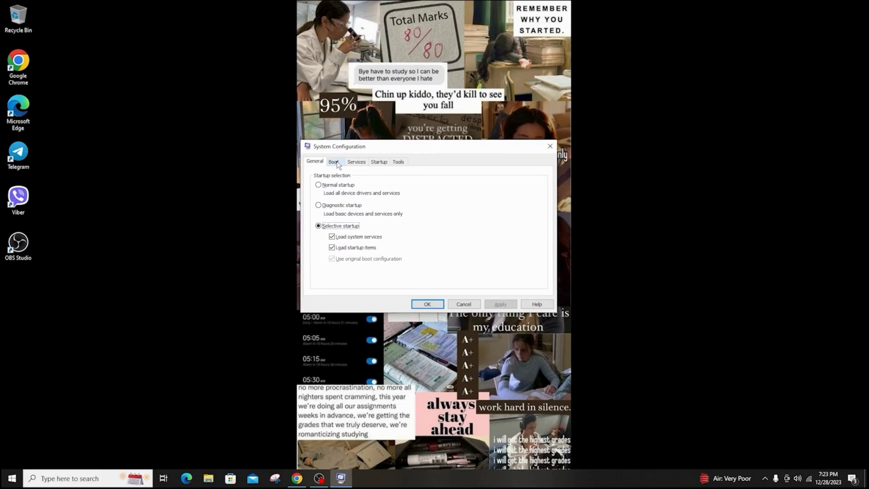
click(334, 161)
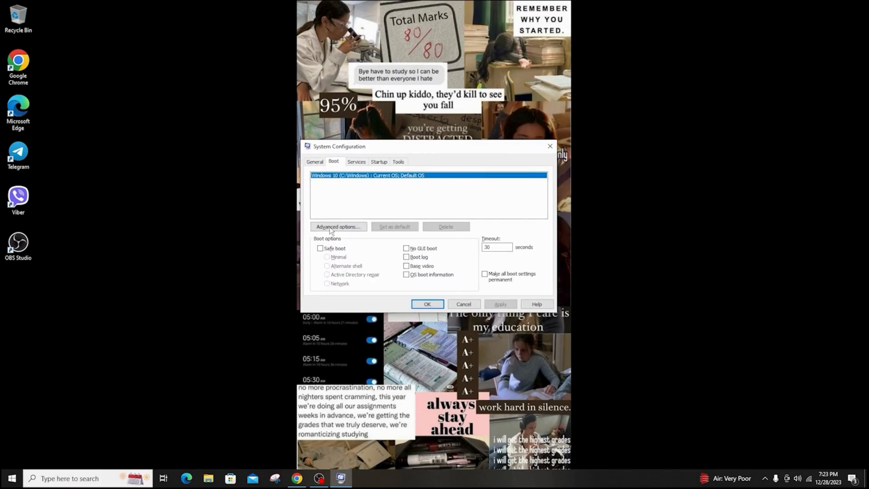
click(338, 226)
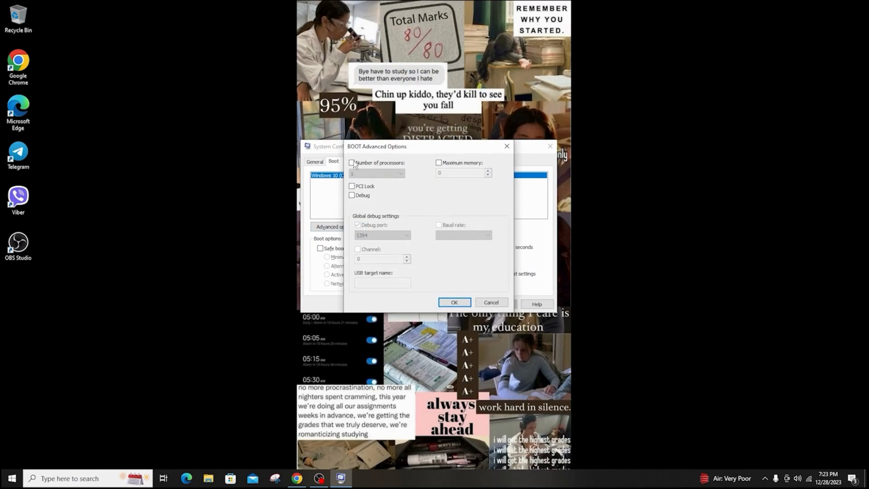
click(352, 162)
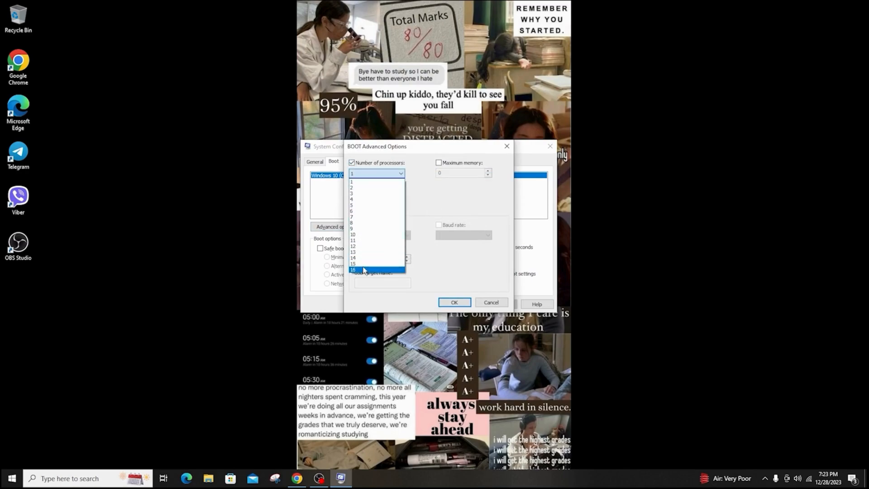
click(455, 302)
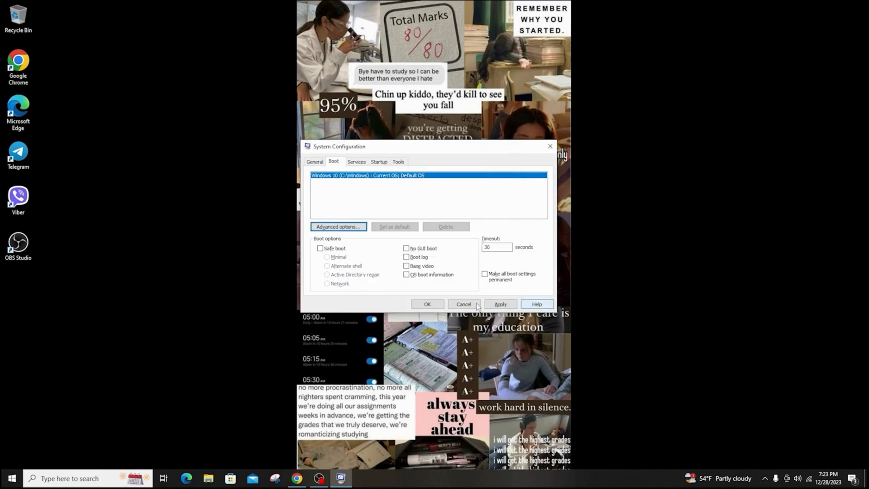
Apply the boot change, hide Microsoft services, disable all others, then apply and OK
click(309, 146)
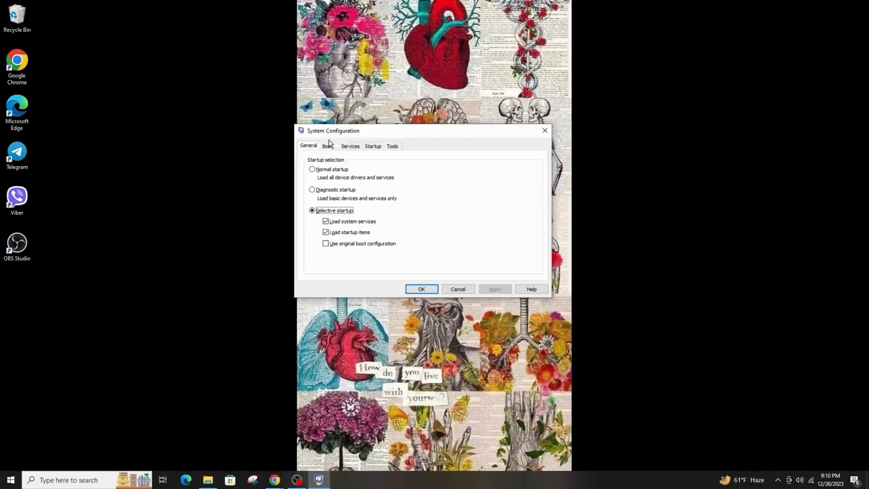
click(350, 146)
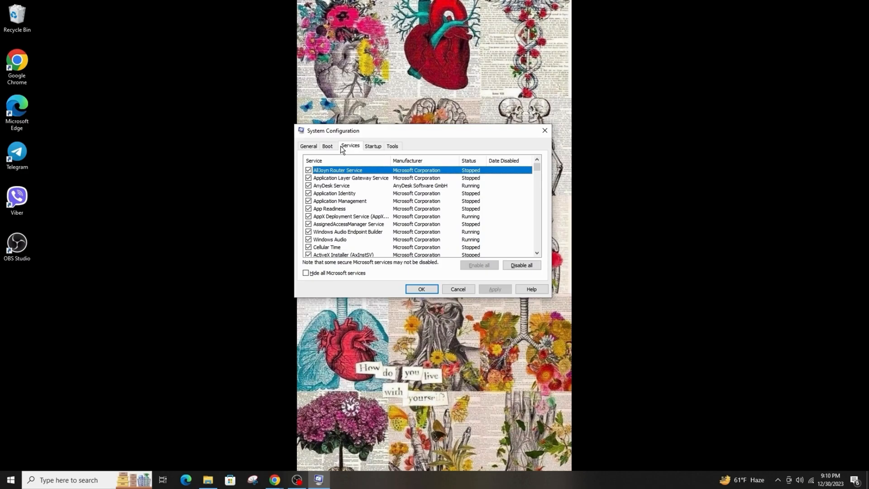
click(305, 273)
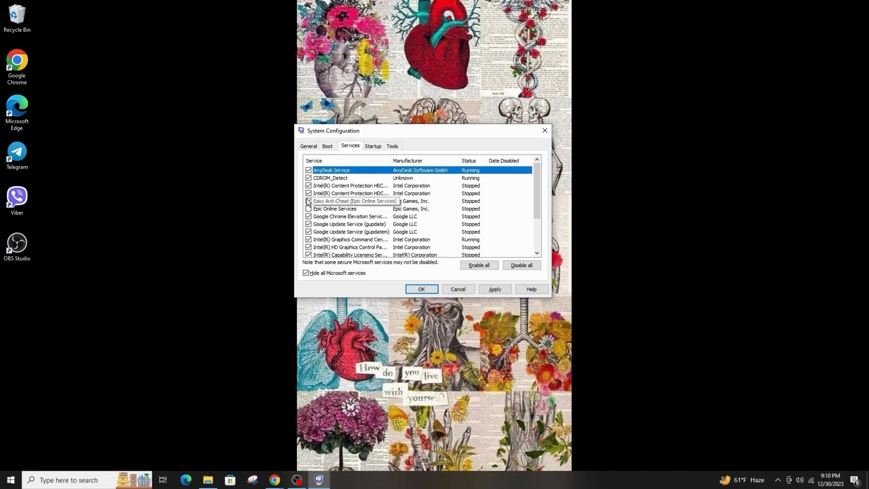
scroll(down, 3)
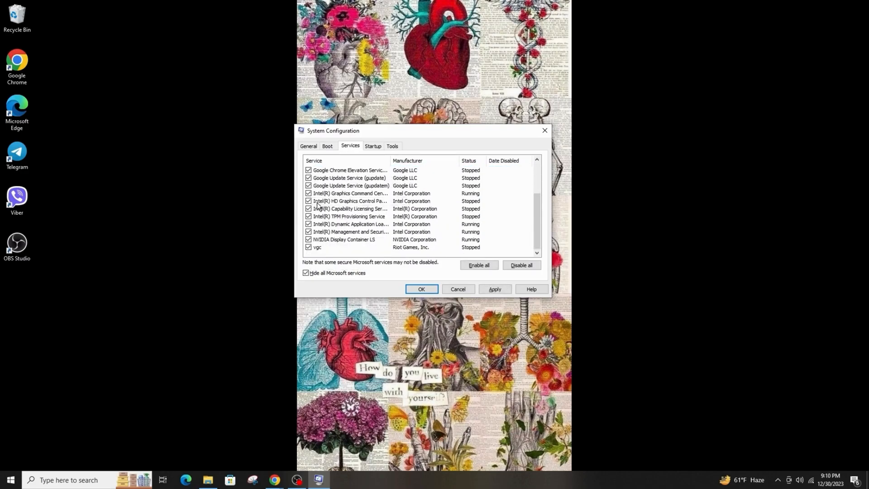
click(522, 265)
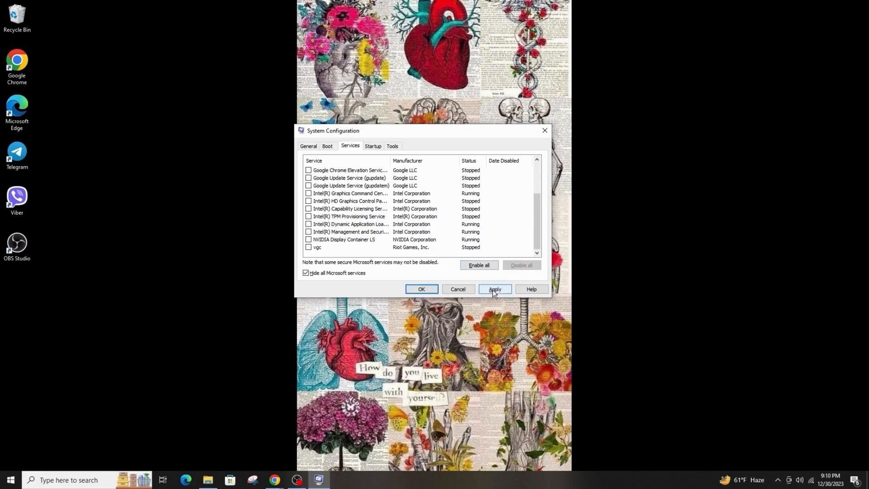
click(495, 289)
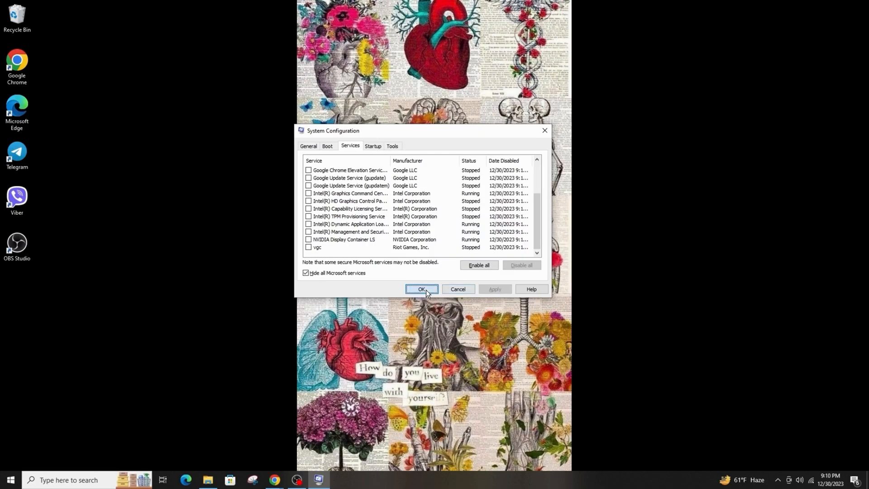
click(422, 289)
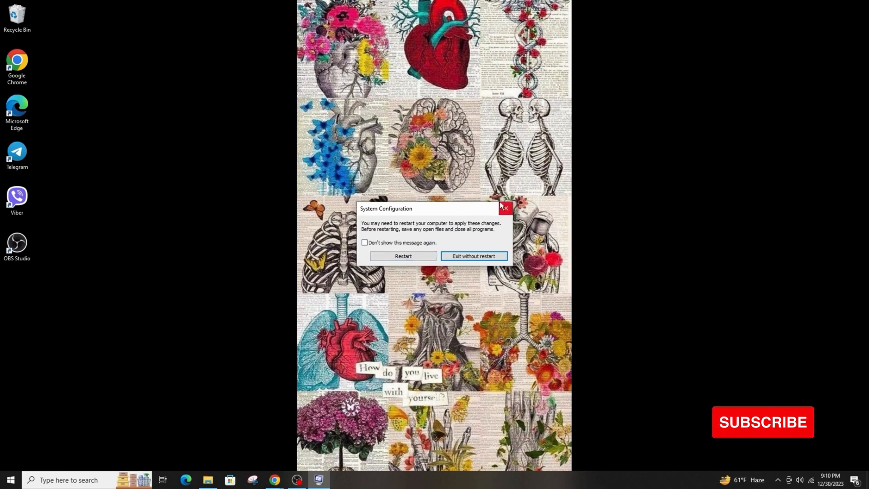
Choose Exit without restart on the System Configuration prompt
click(474, 256)
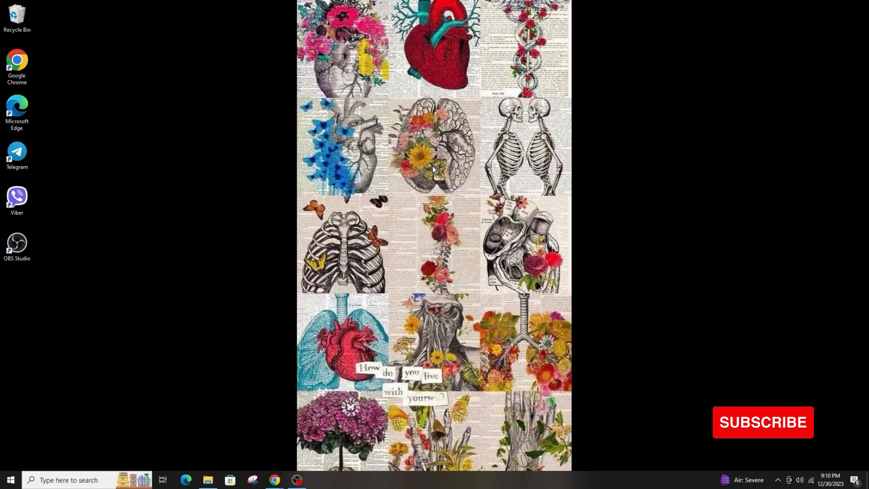